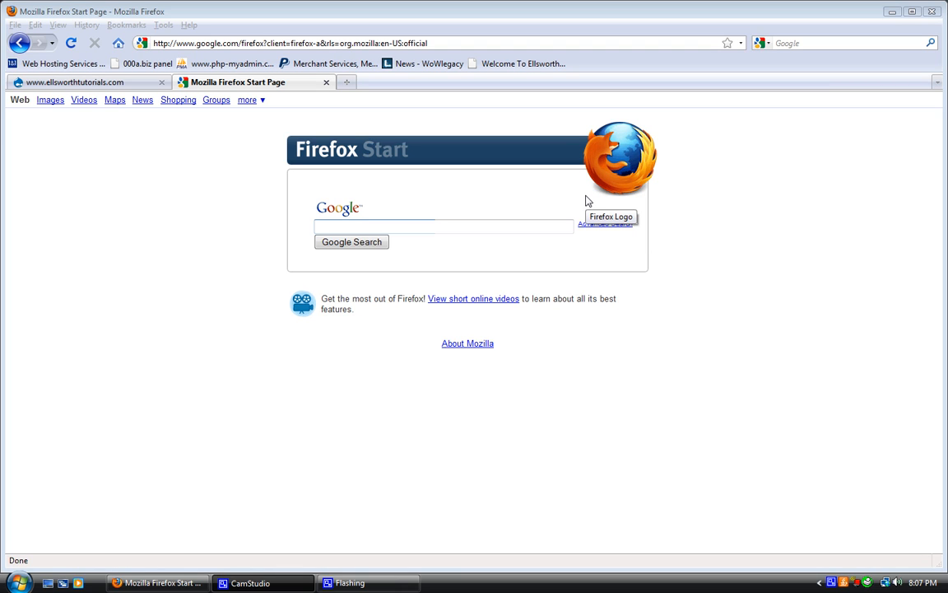
mouse_move(451, 156)
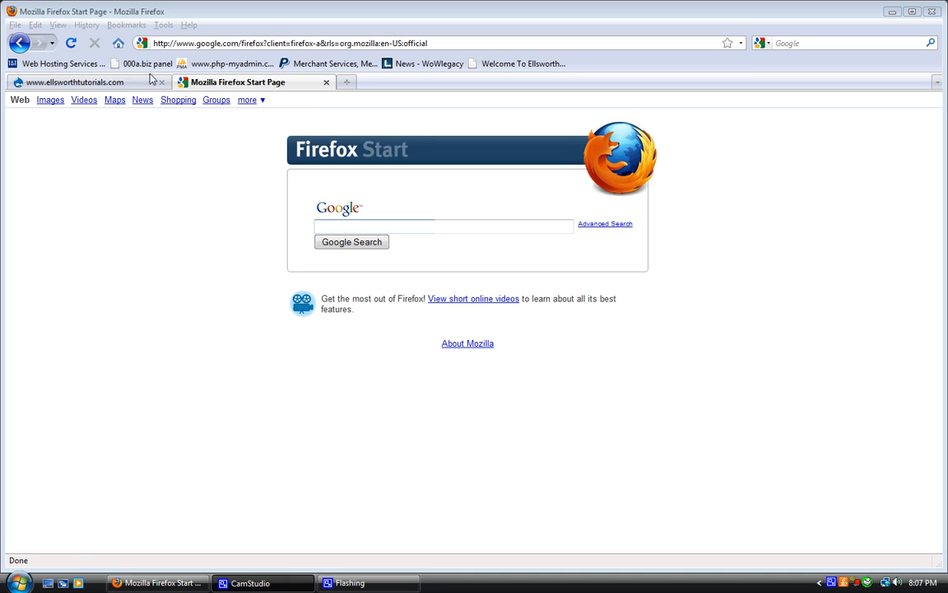
mouse_move(771, 344)
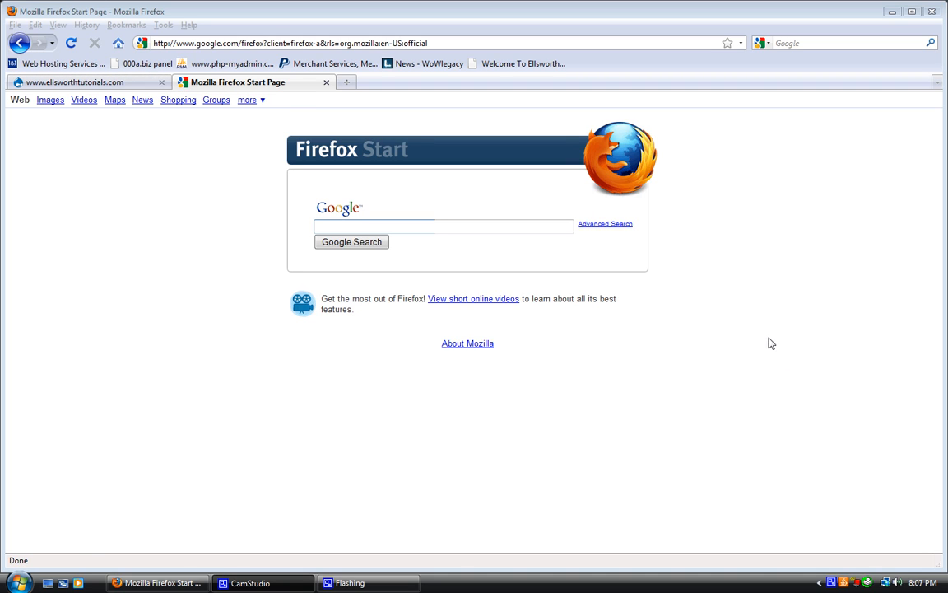
mouse_move(760, 344)
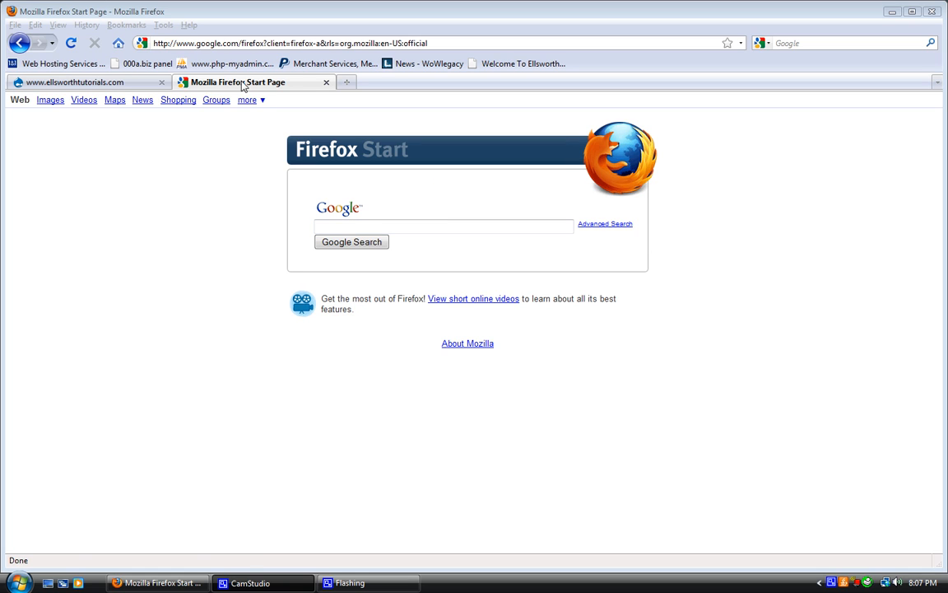
- Reach 000a.biz and its VistaPanel login page with username and password prefilled
click(145, 63)
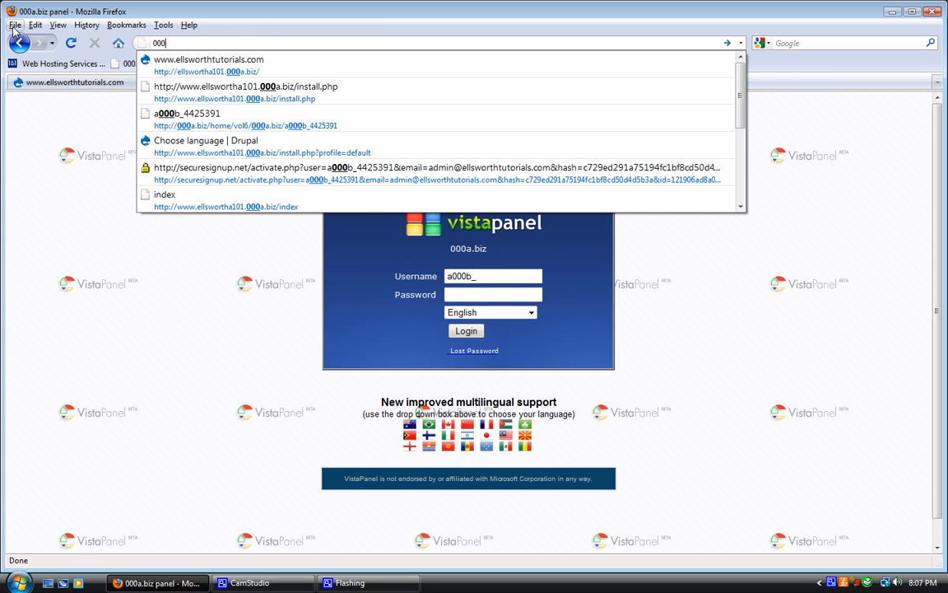
text(a.biz/)
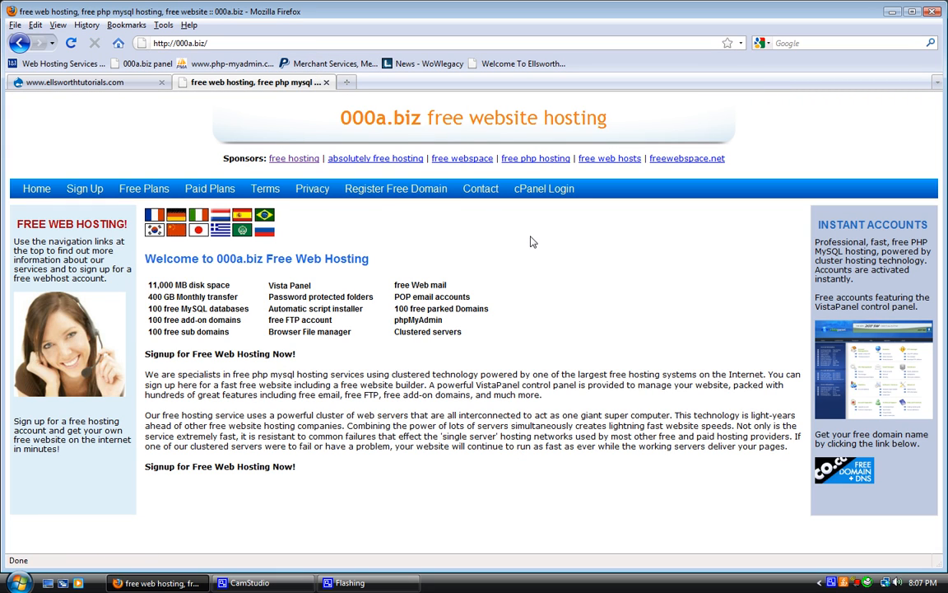
mouse_move(162, 293)
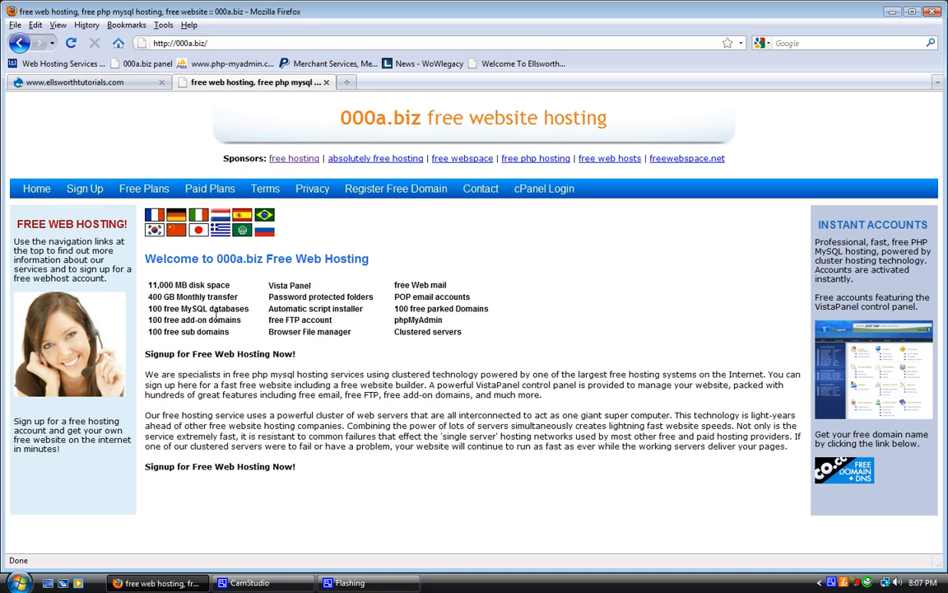
double_click(198, 308)
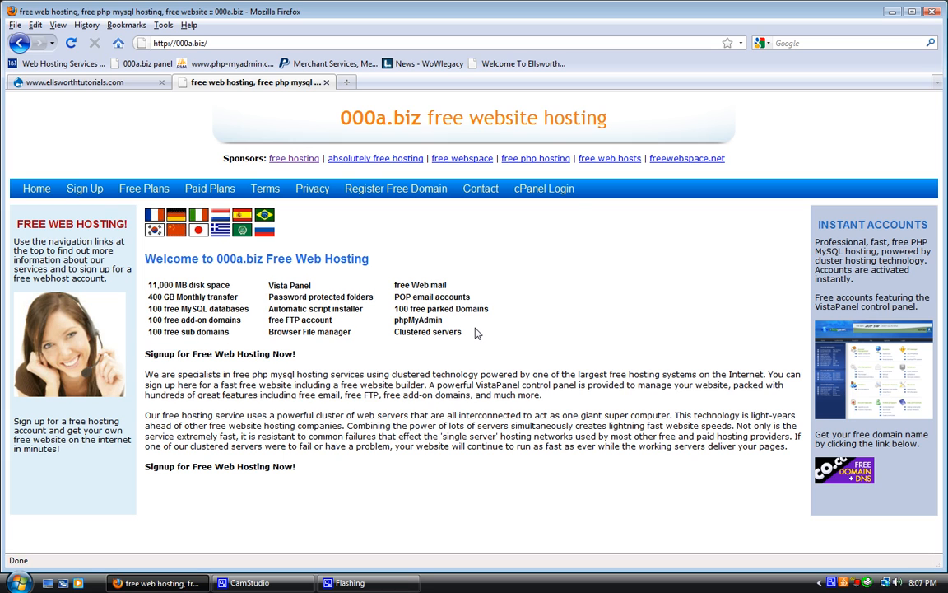
mouse_move(445, 297)
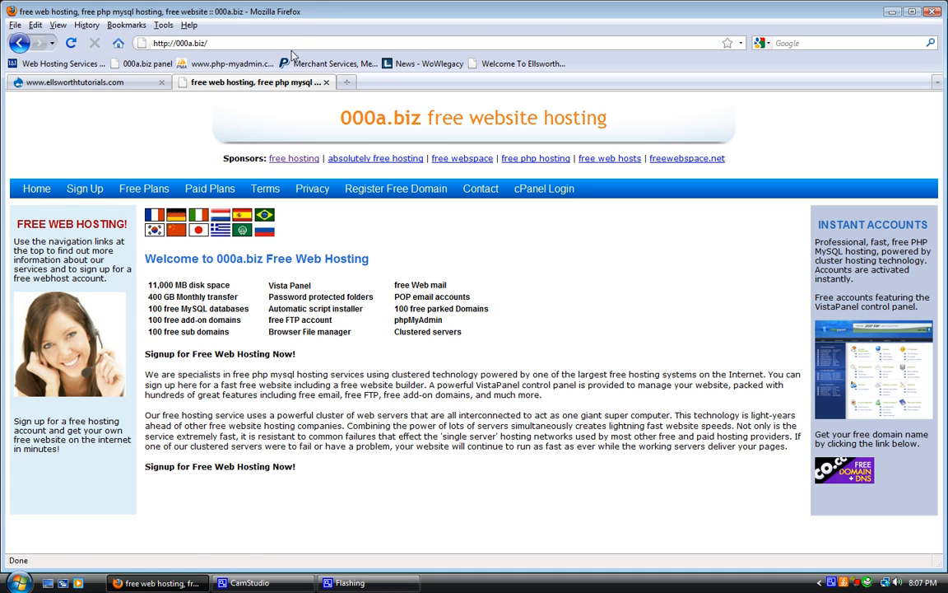
click(141, 63)
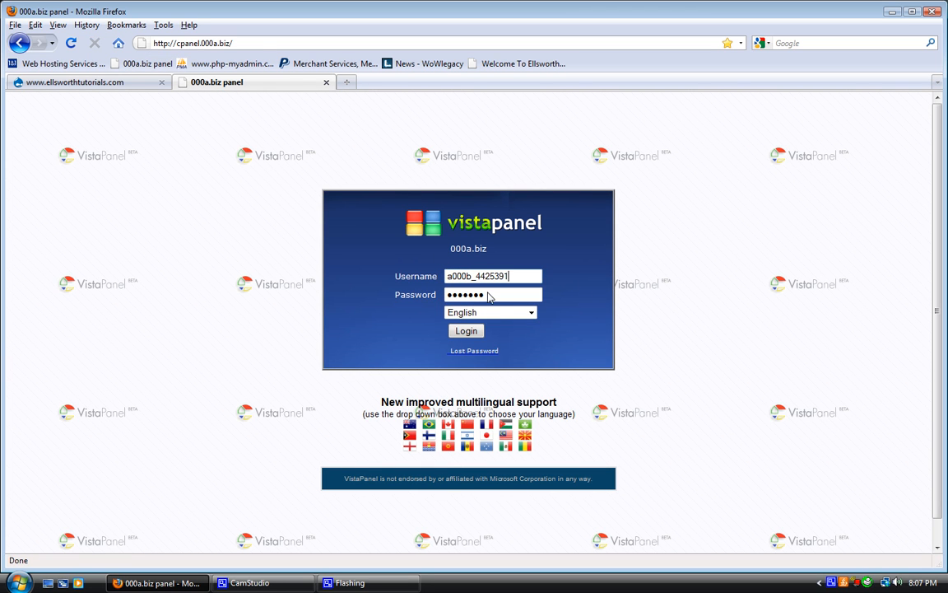
- Log in and look through the control panel home's account and server information
click(466, 329)
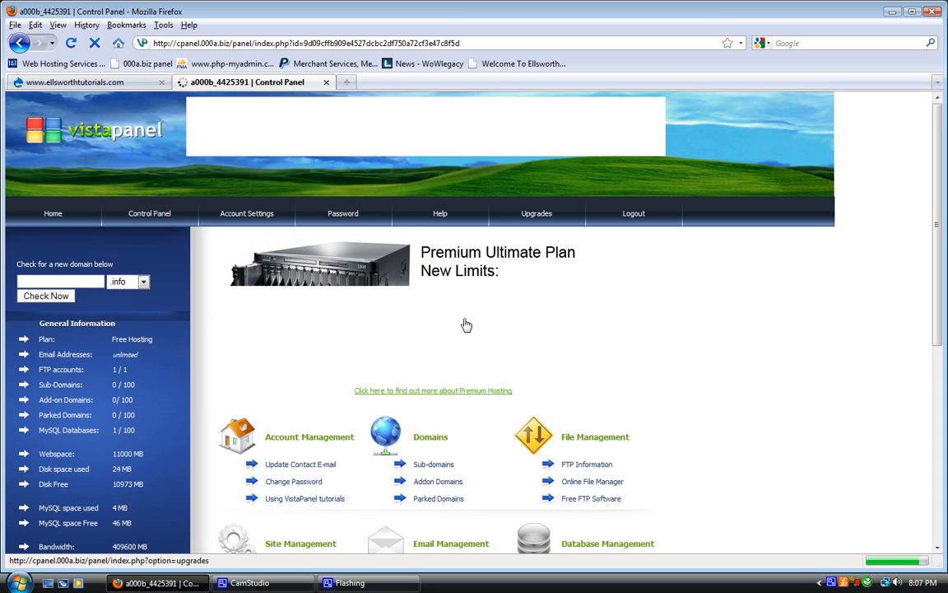
scroll(down, 3)
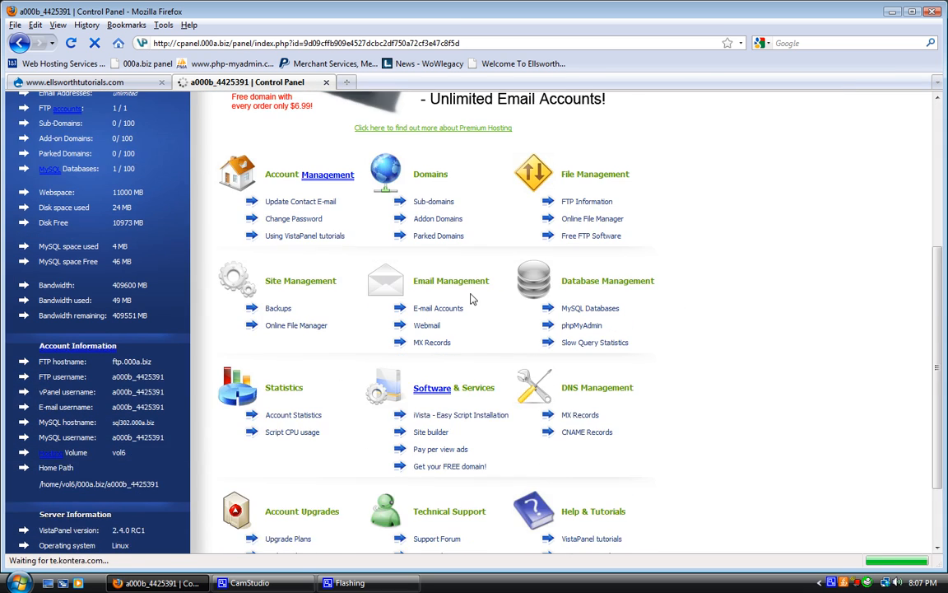
scroll(down, 3)
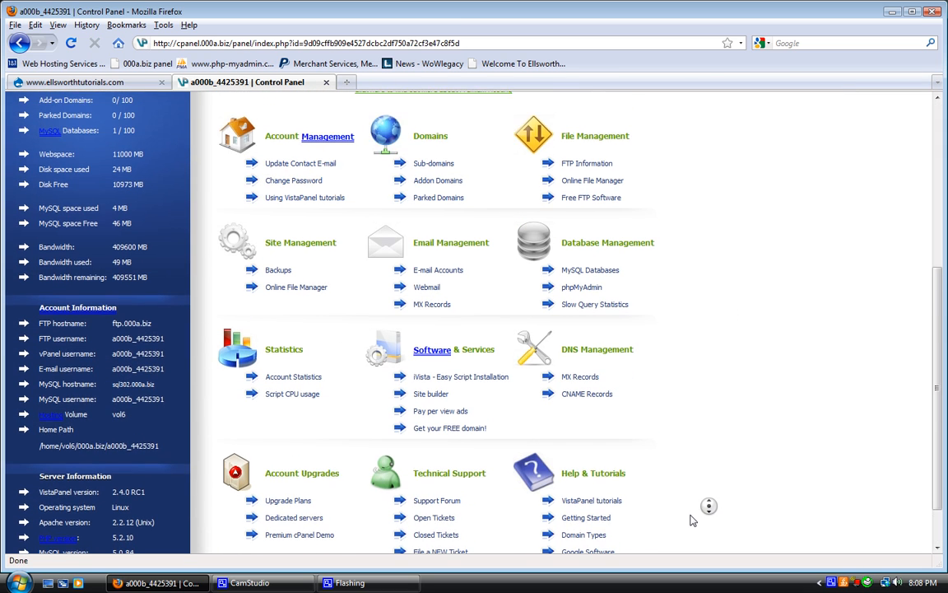
scroll(down, 3)
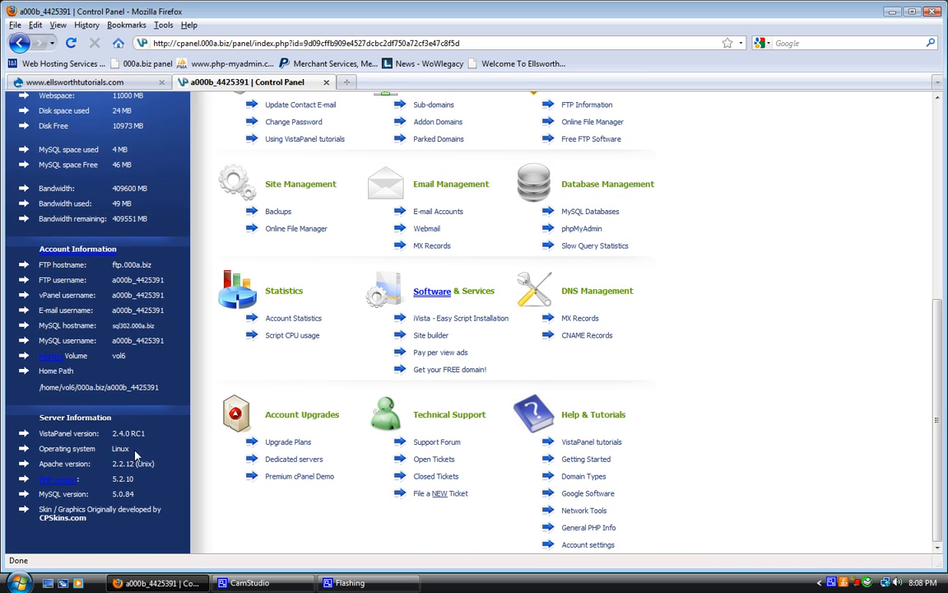
double_click(124, 464)
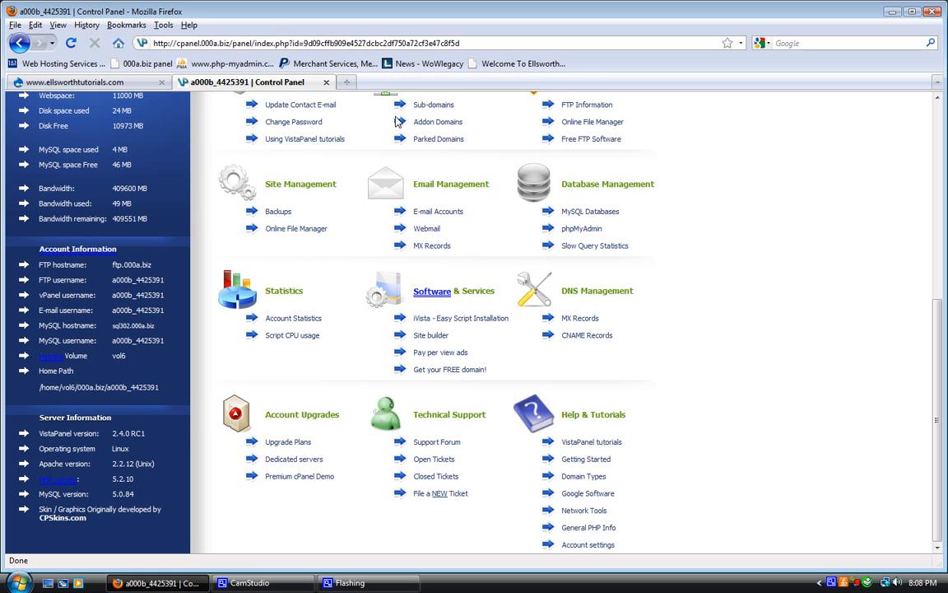
mouse_move(405, 139)
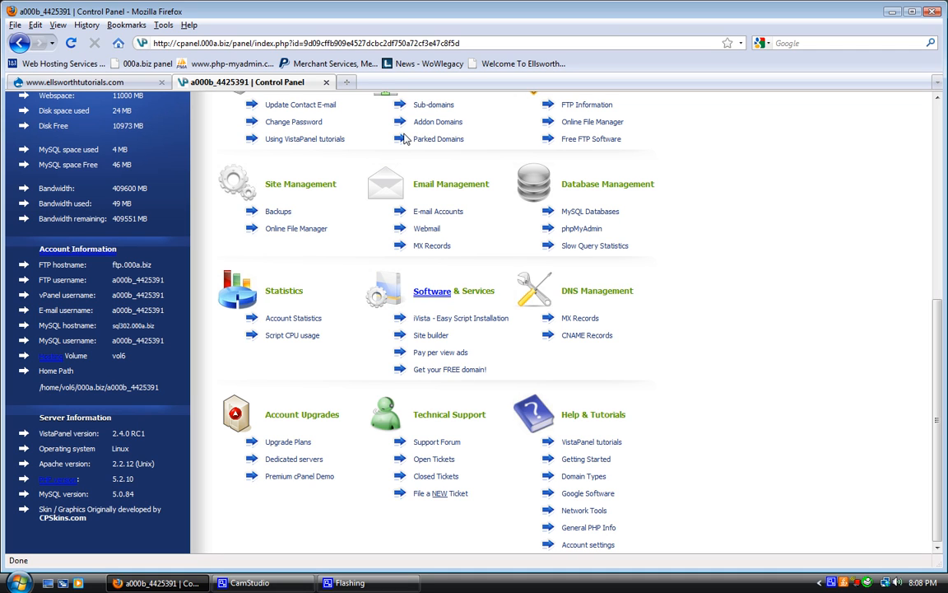
mouse_move(330, 63)
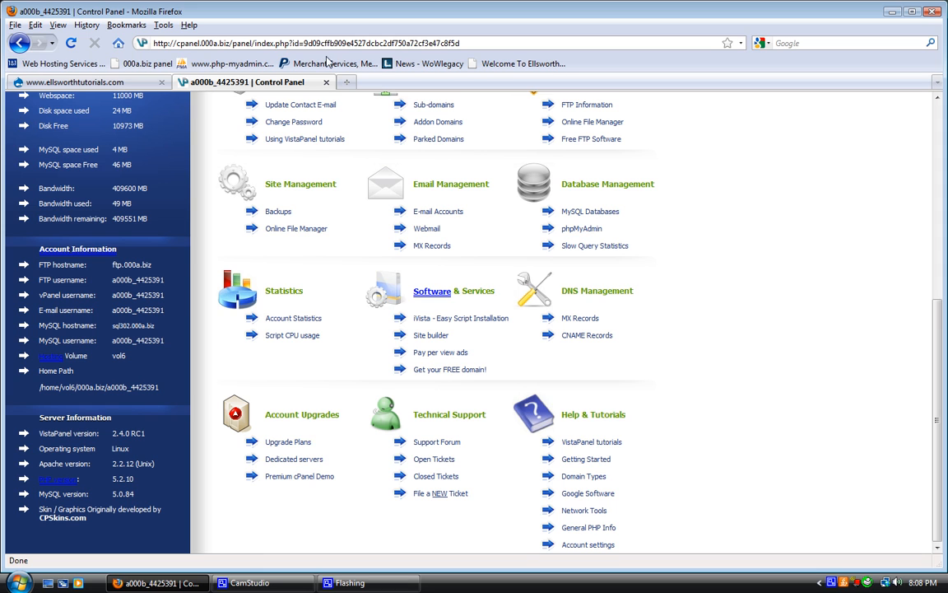
scroll(up, 3)
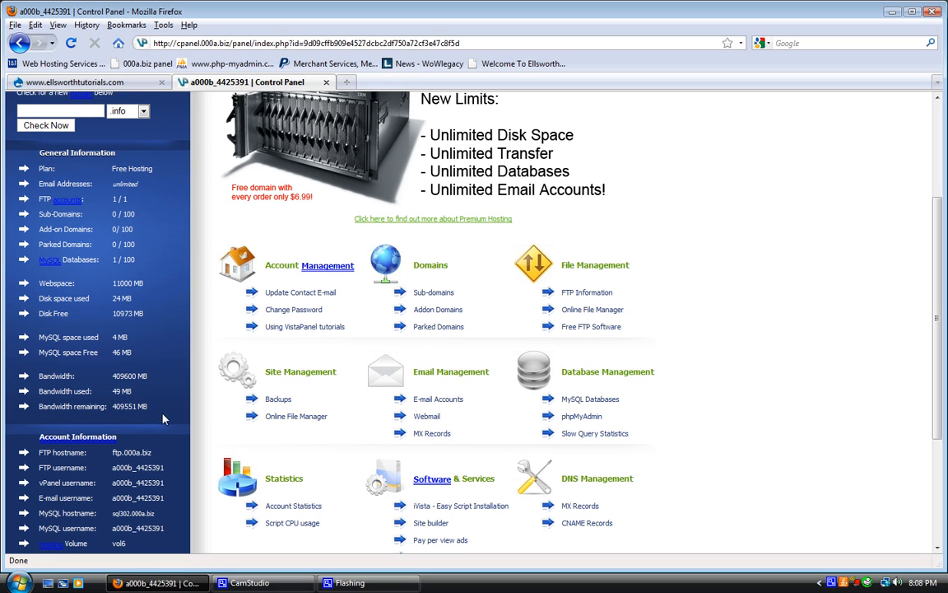
- Dismiss the ad overlay and launch the net2ftp online file manager showing htdocs
double_click(128, 405)
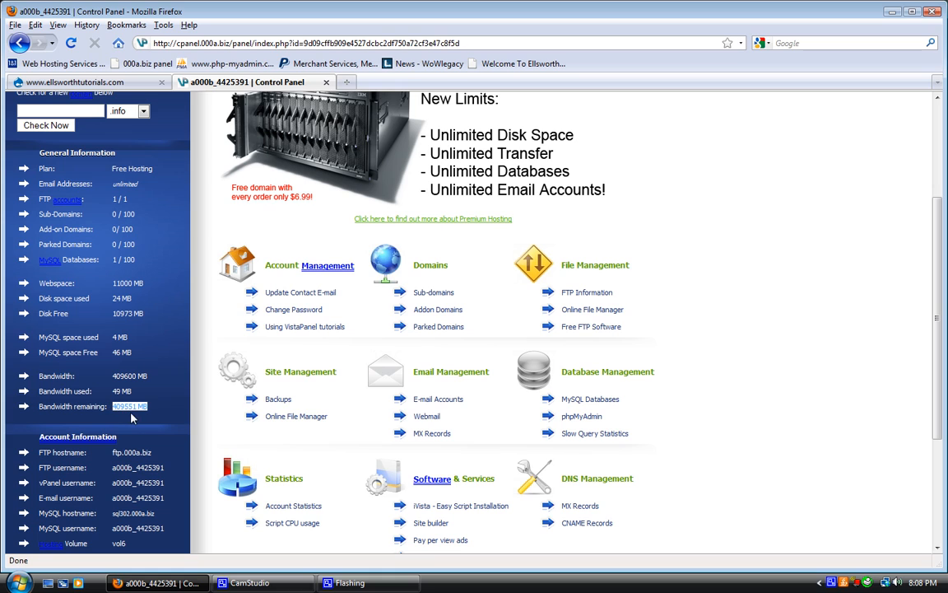
mouse_move(184, 346)
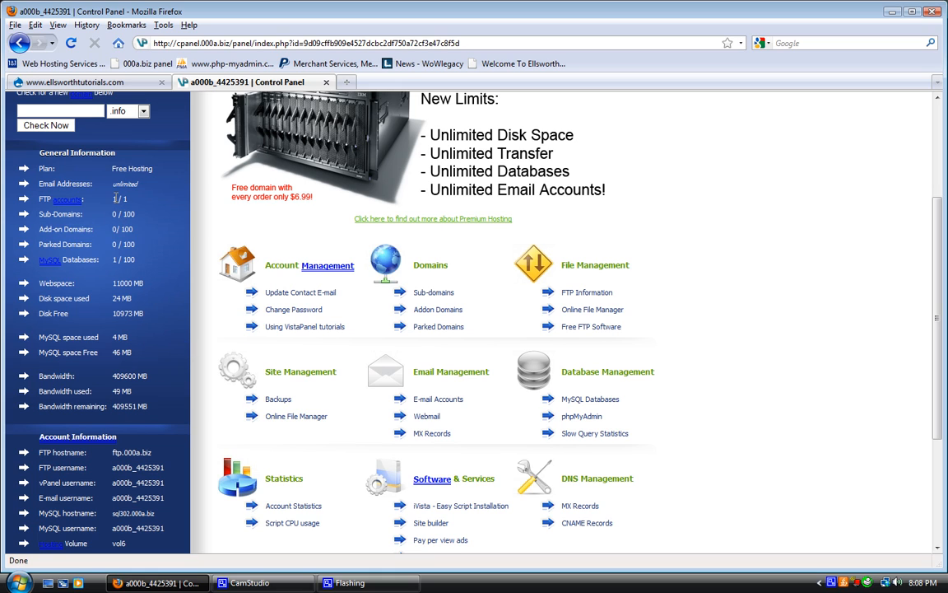
mouse_move(125, 198)
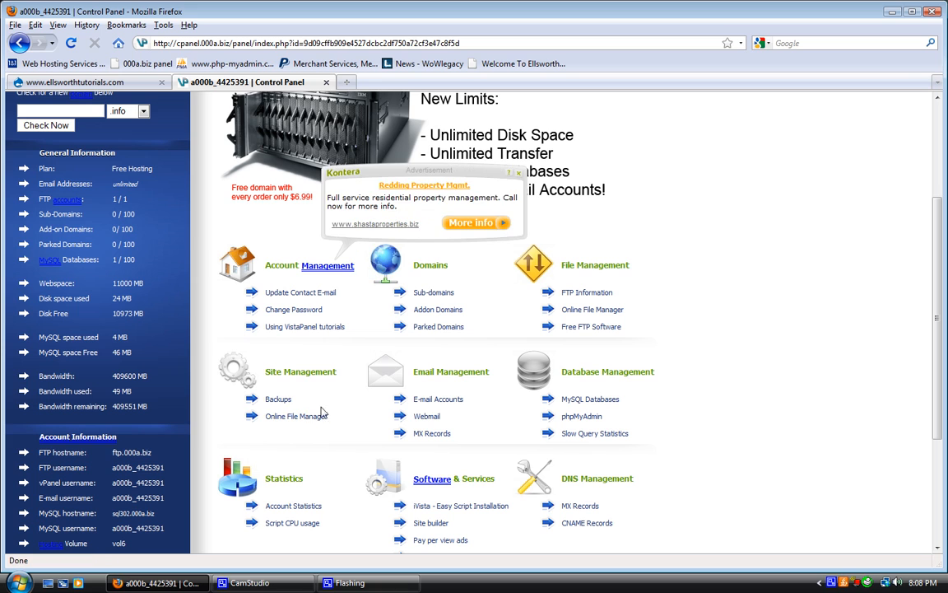
click(518, 173)
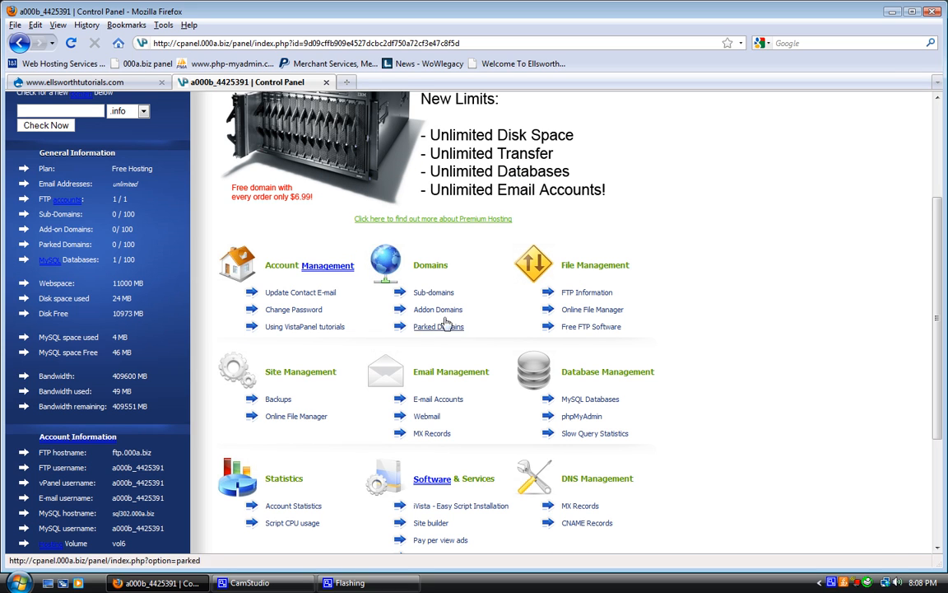
mouse_move(593, 309)
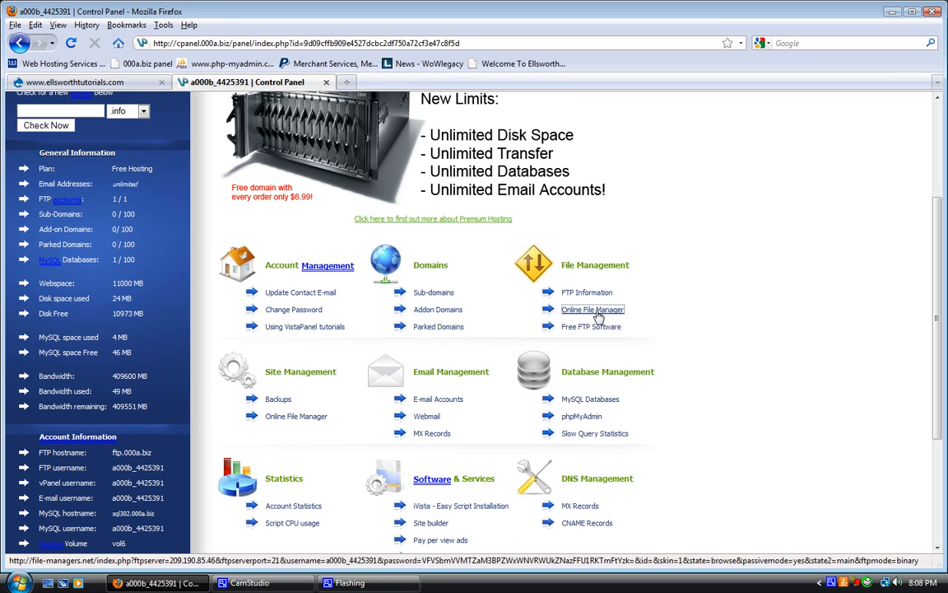
click(592, 310)
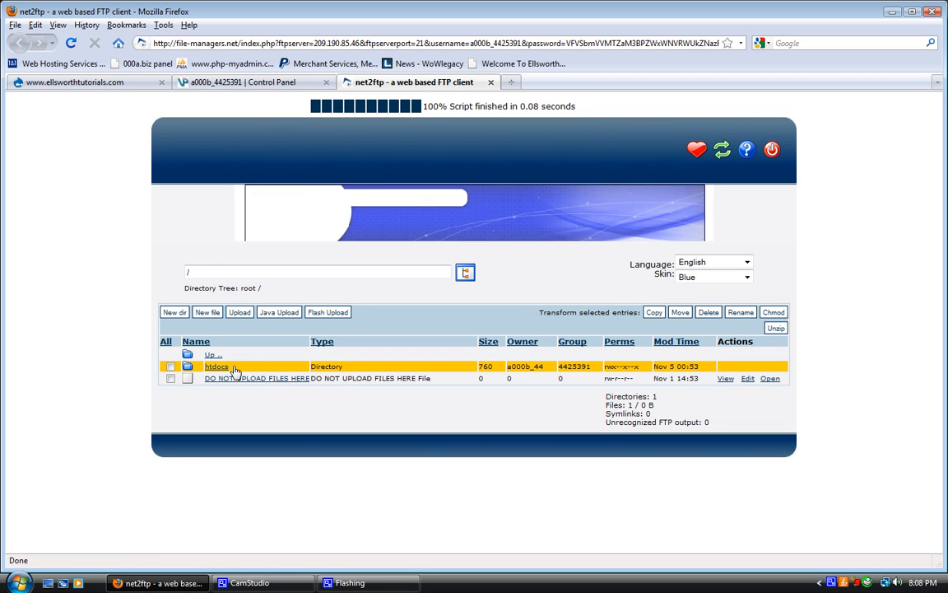
click(217, 365)
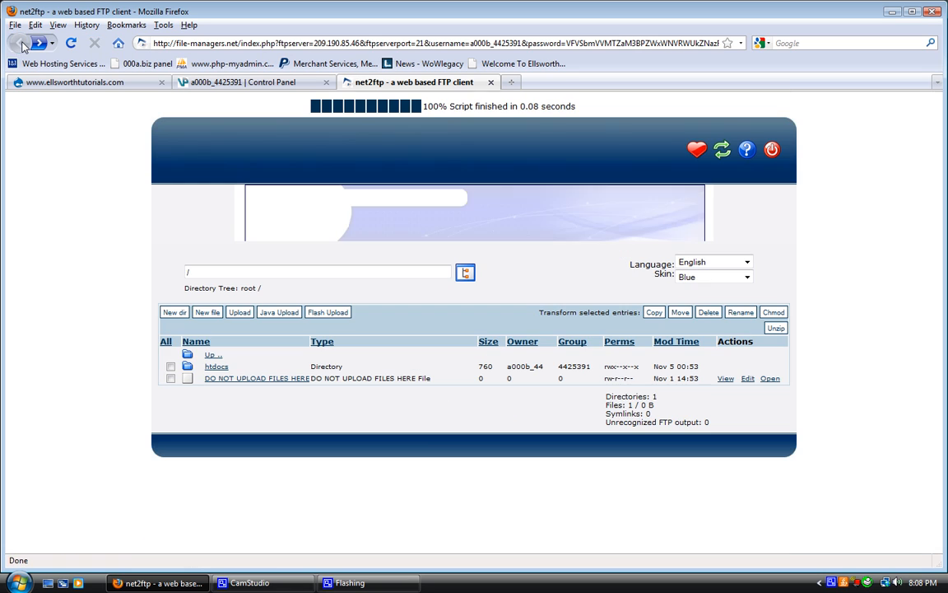
click(246, 82)
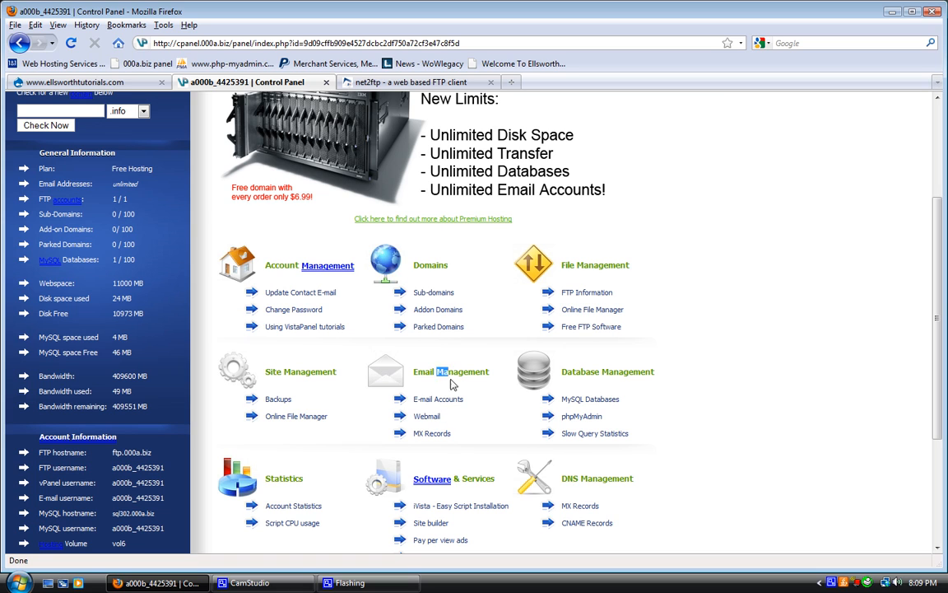
mouse_move(590, 398)
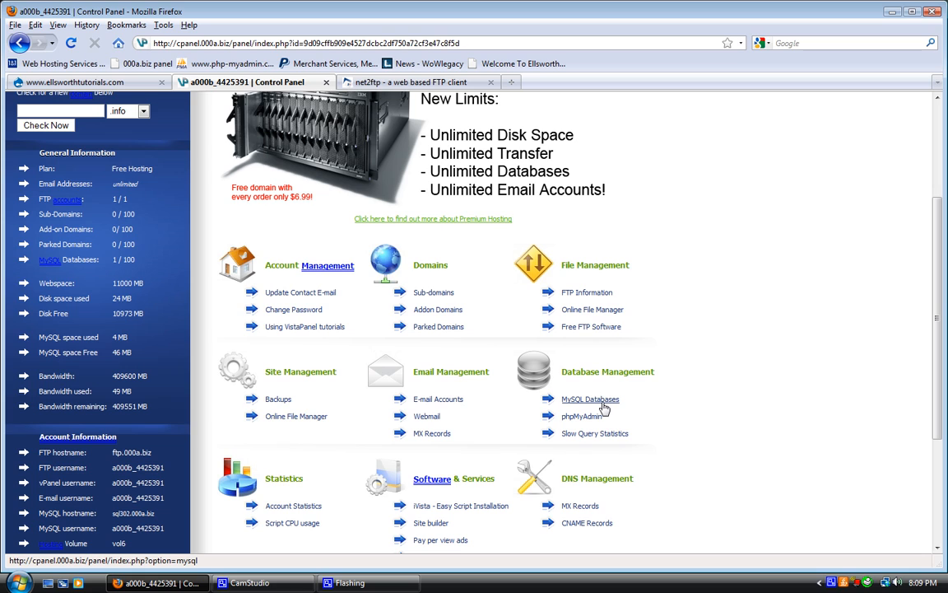
mouse_move(600, 409)
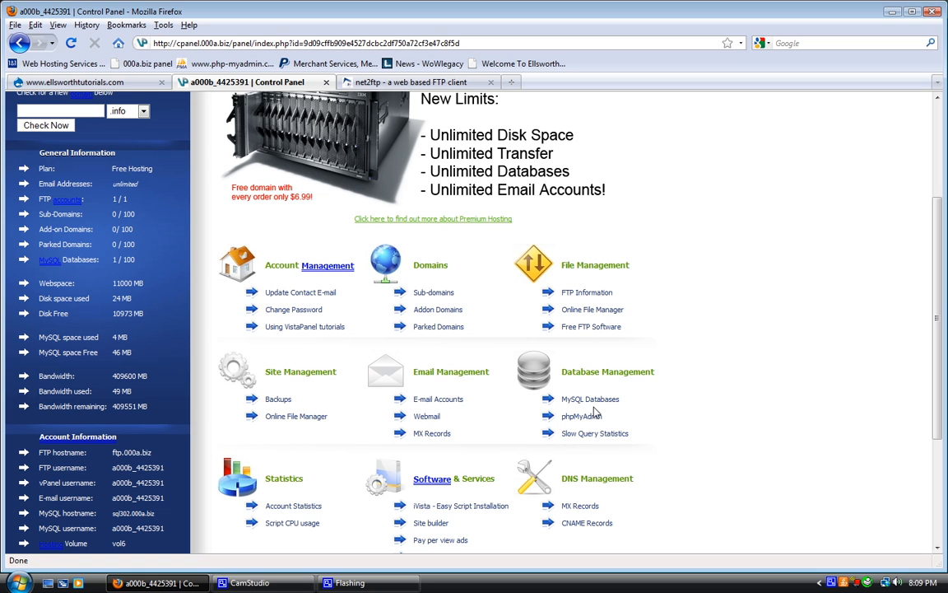
- Visit the MySQL Databases page, then load phpMyAdmin with the Current Databases box
click(589, 399)
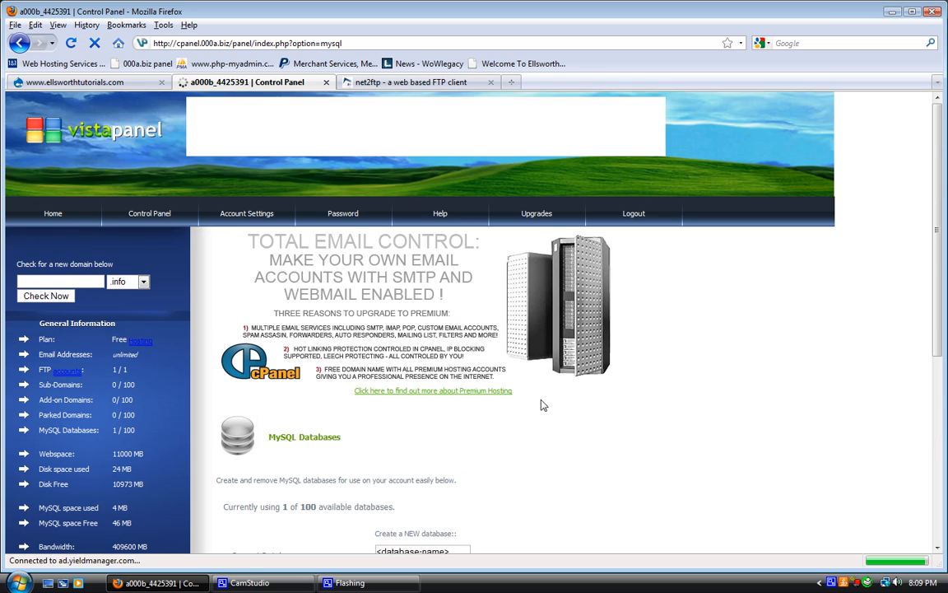
scroll(down, 3)
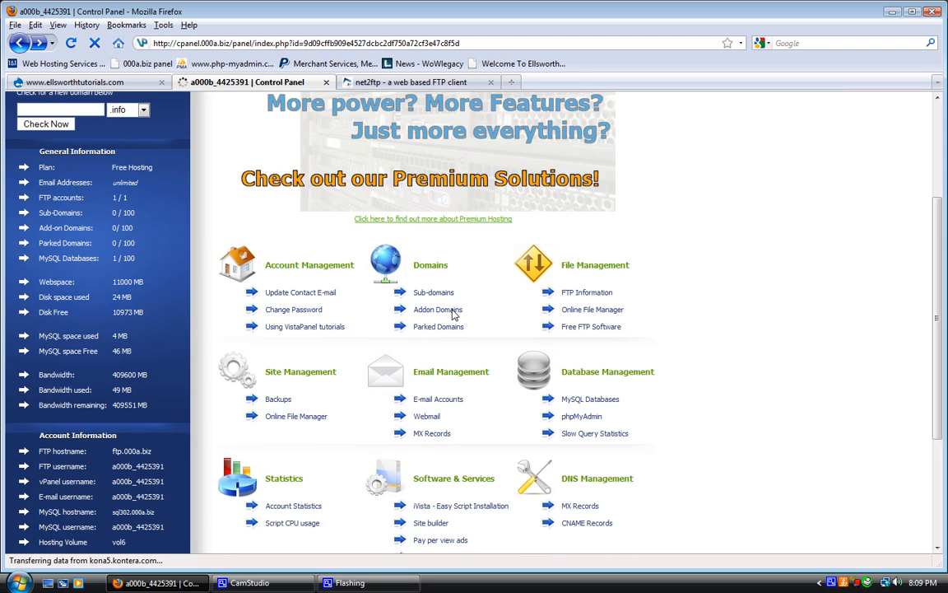
click(589, 399)
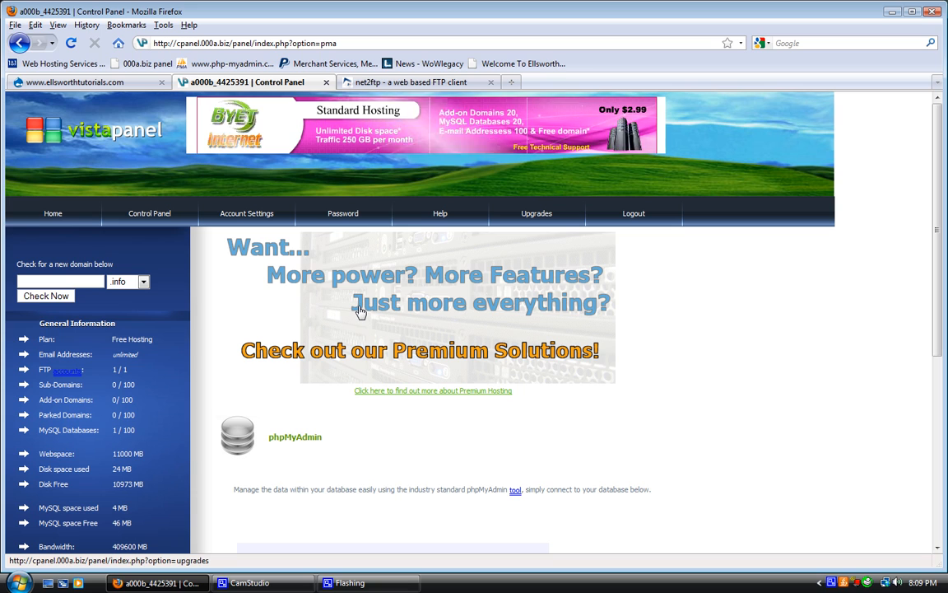
mouse_move(230, 63)
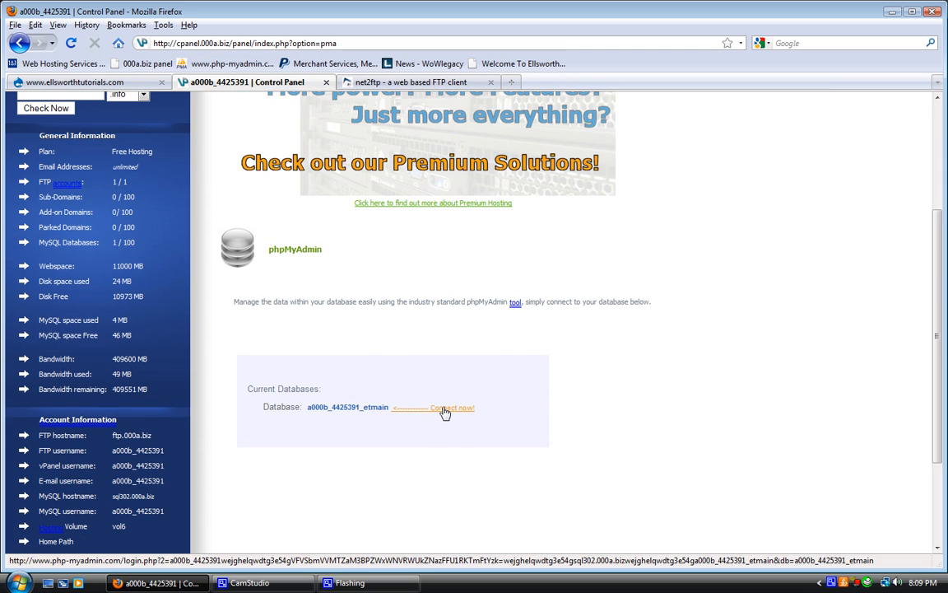
- Connect to a000b_4425391_etmain and review its tables' record counts and sizes
click(451, 408)
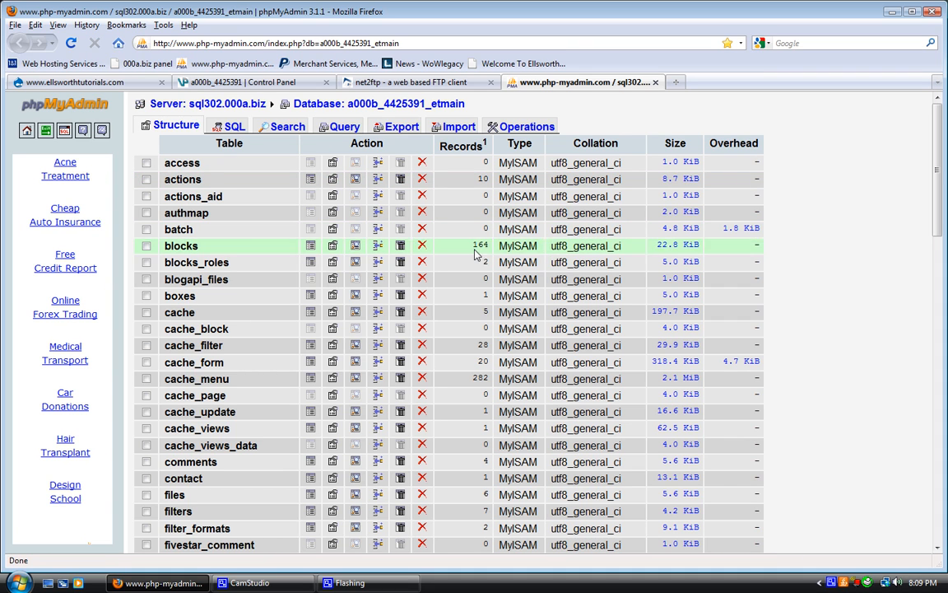
mouse_move(296, 520)
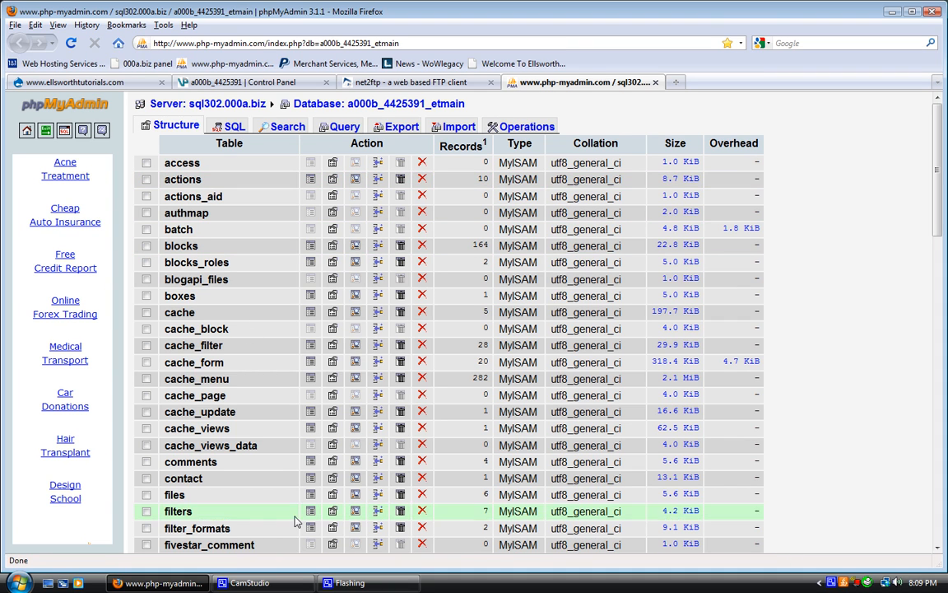
scroll(down, 3)
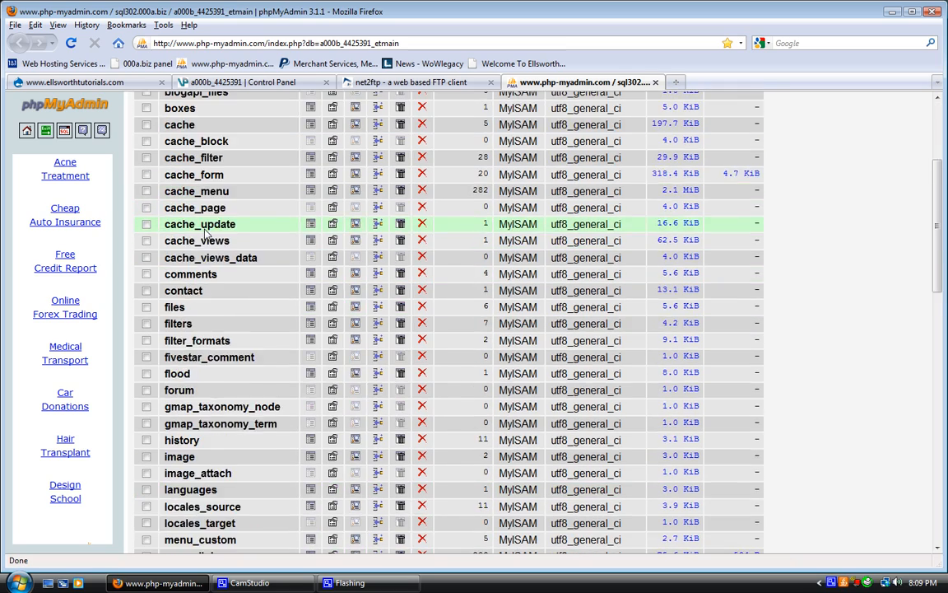
scroll(down, 3)
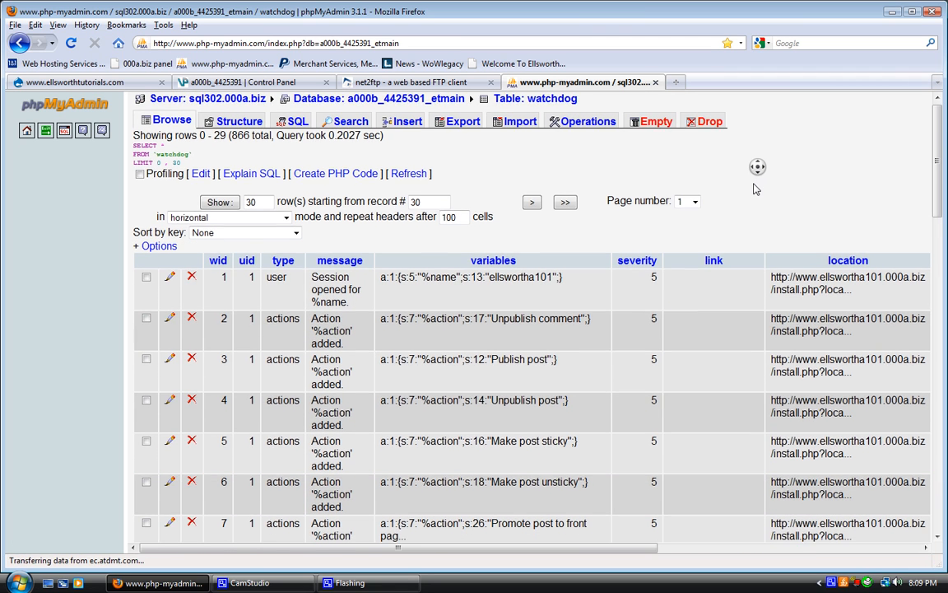
scroll(down, 3)
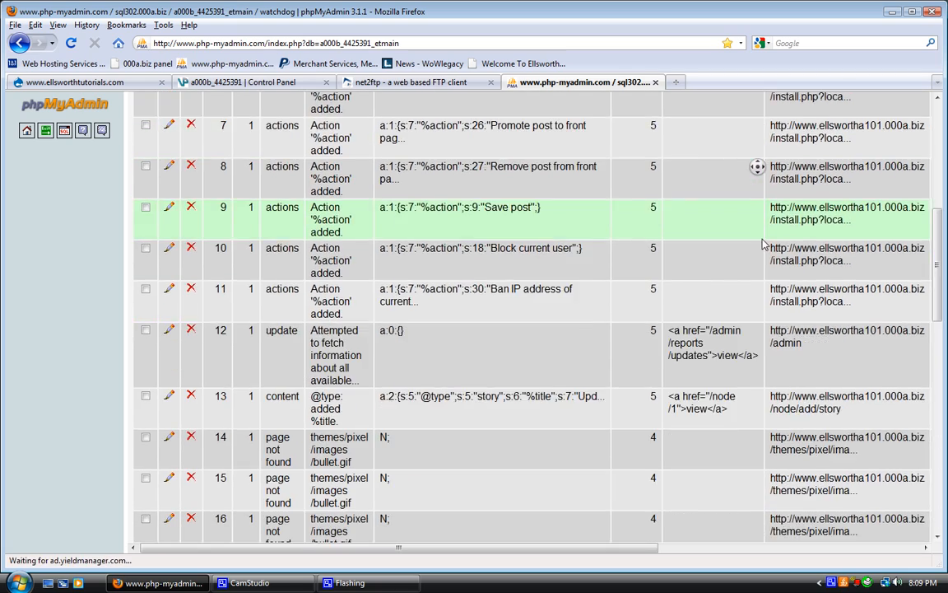
scroll(down, 3)
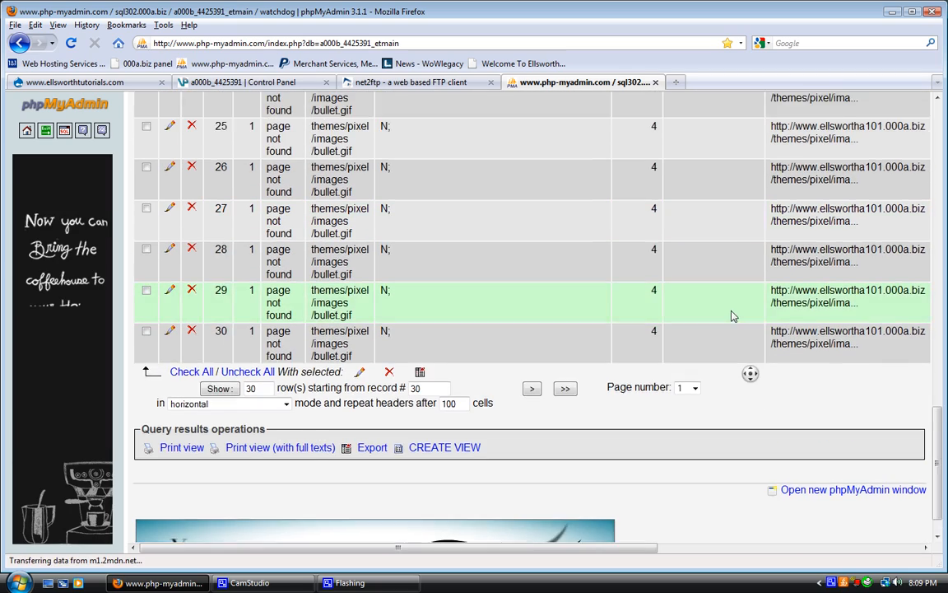
scroll(up, 3)
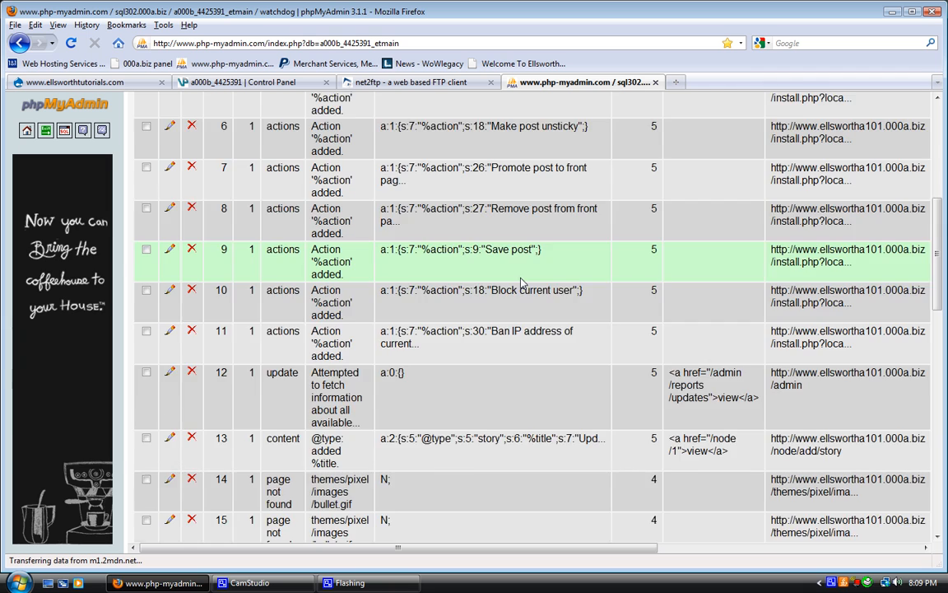
scroll(up, 3)
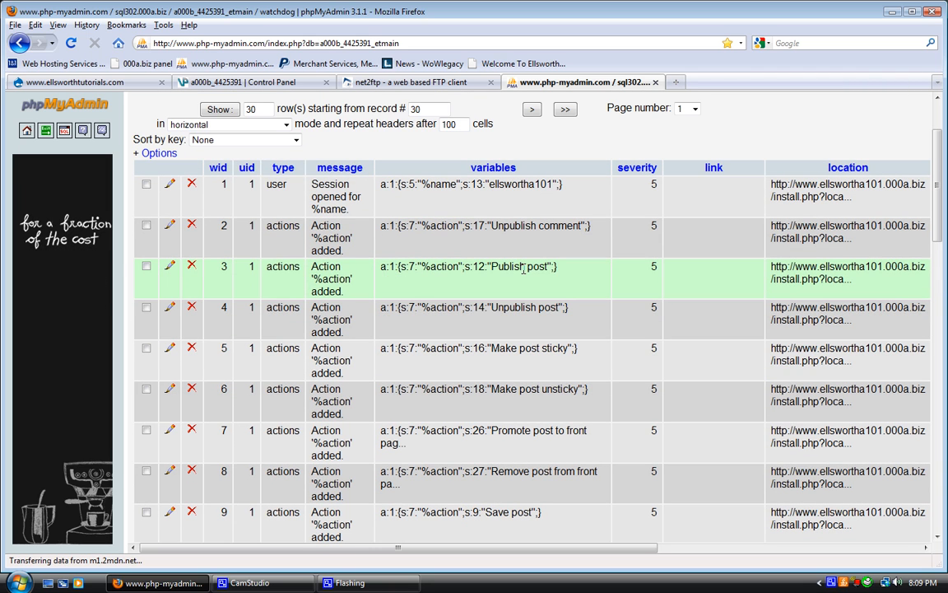
mouse_move(519, 237)
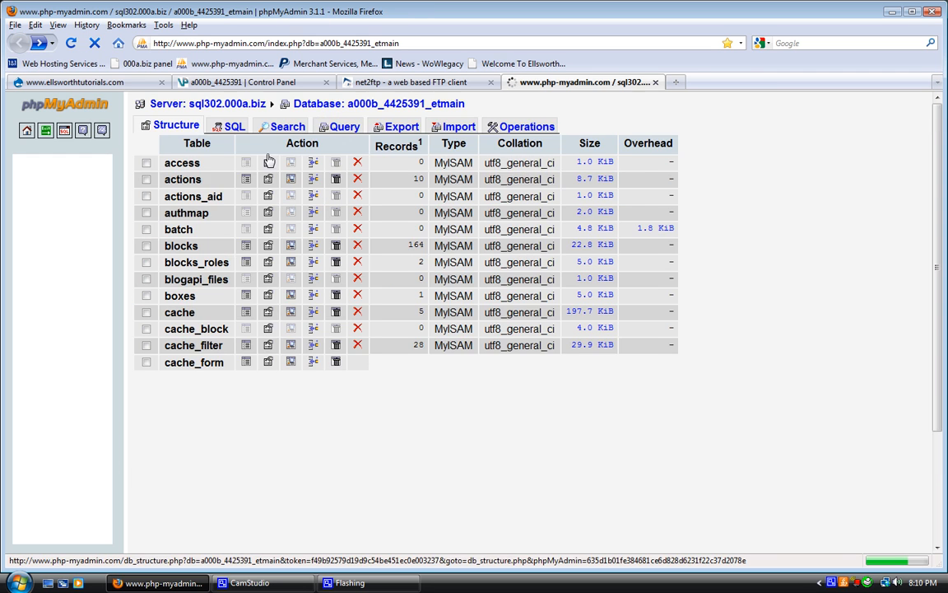
- Review the users table's five accounts, go back to the table list, then leave the database
scroll(down, 3)
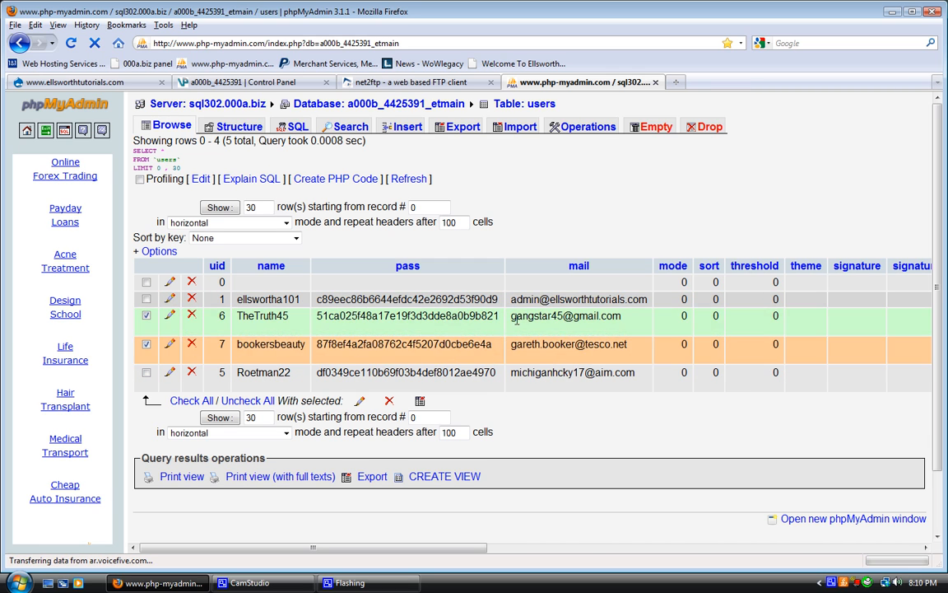
click(15, 25)
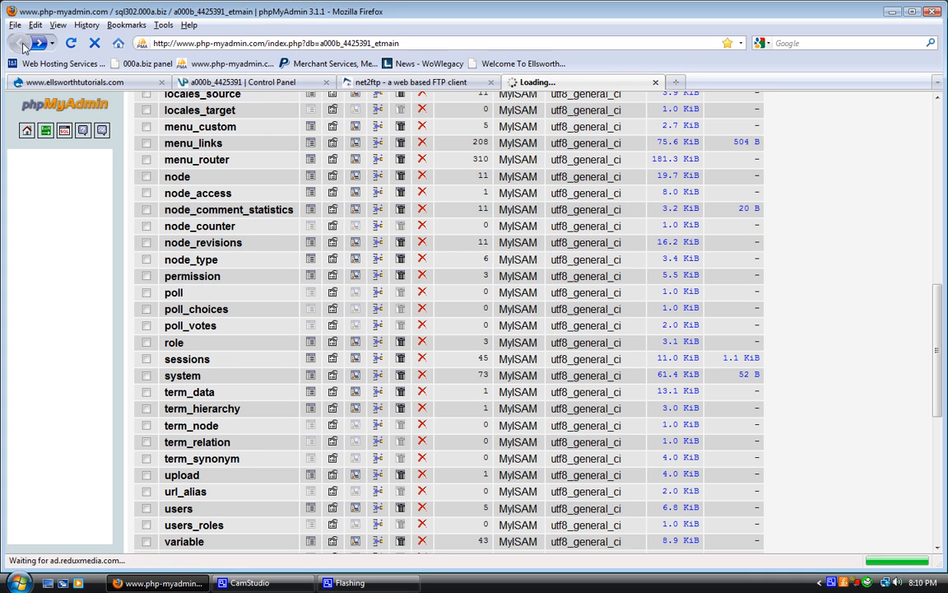
scroll(up, 3)
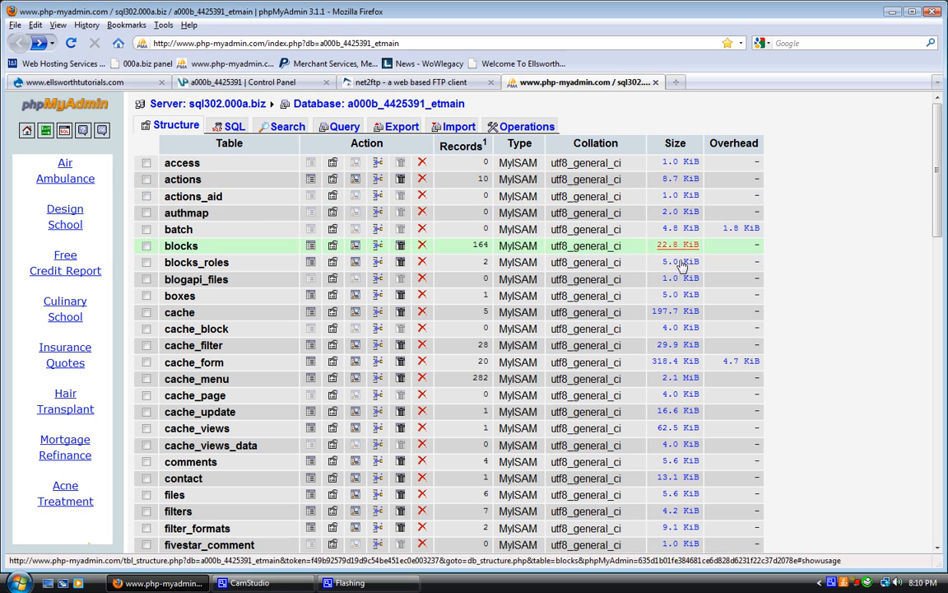
scroll(down, 3)
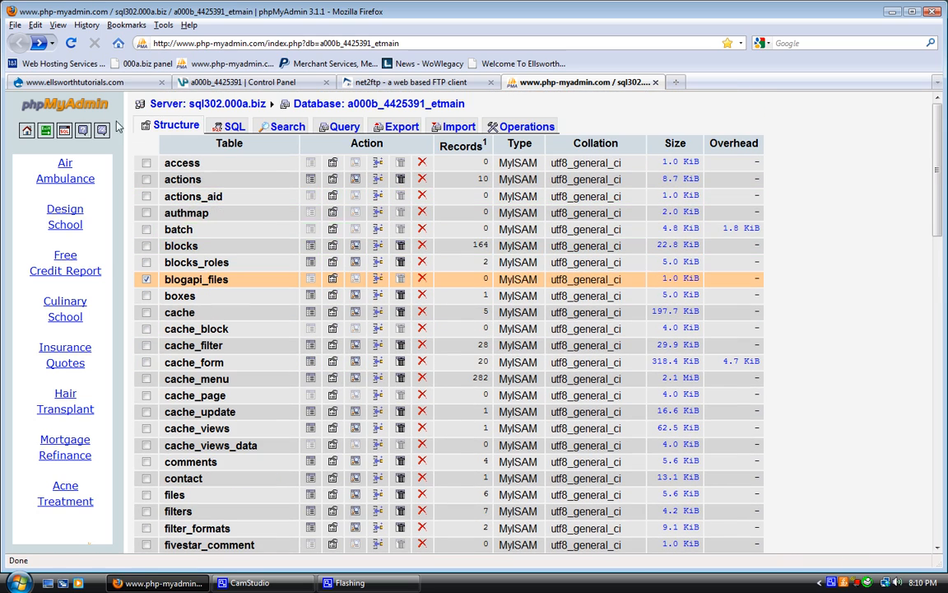
click(46, 130)
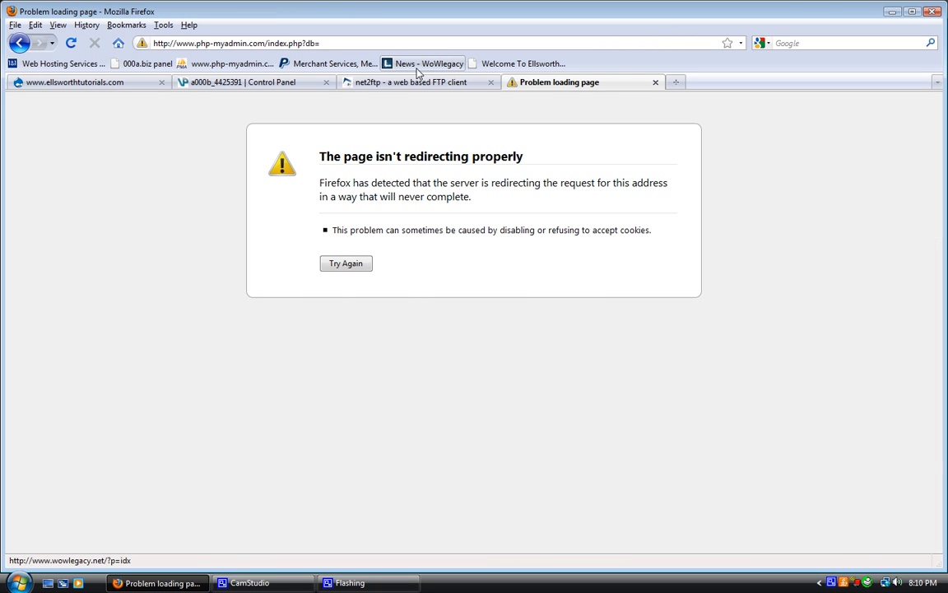
- Return to the Control Panel tab and start entering the Ellsworth Tutorials address ('ells')
click(247, 82)
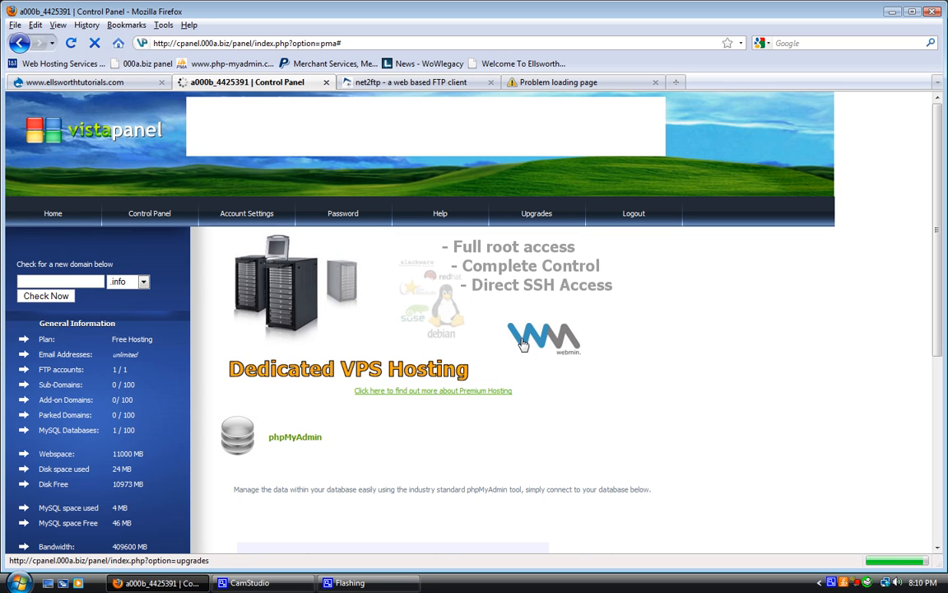
scroll(down, 3)
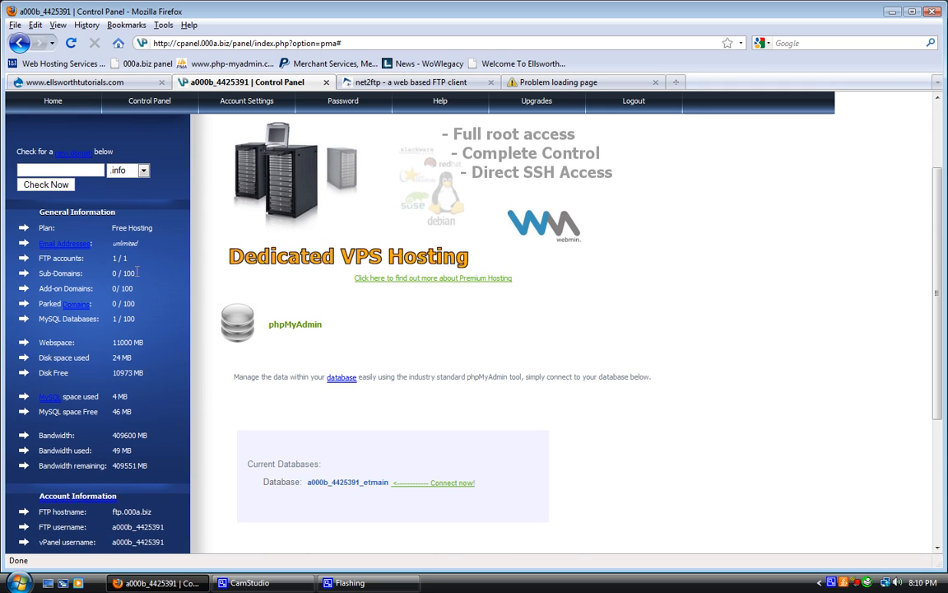
scroll(down, 3)
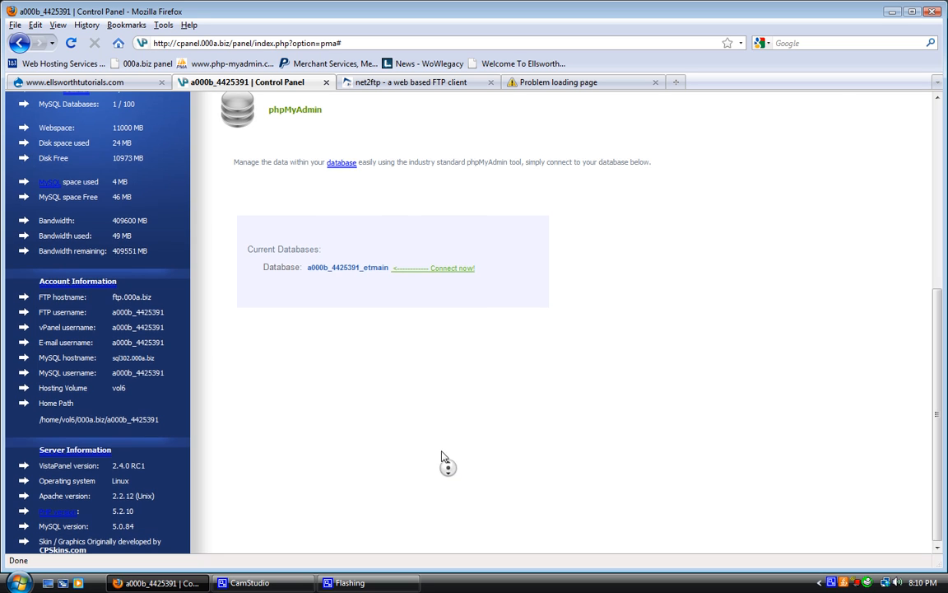
scroll(up, 3)
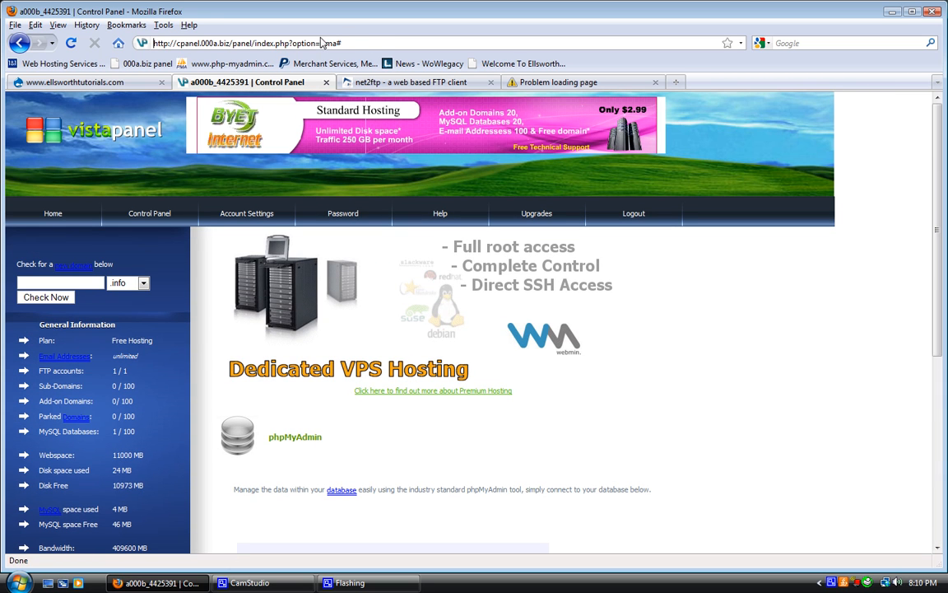
text(ells)
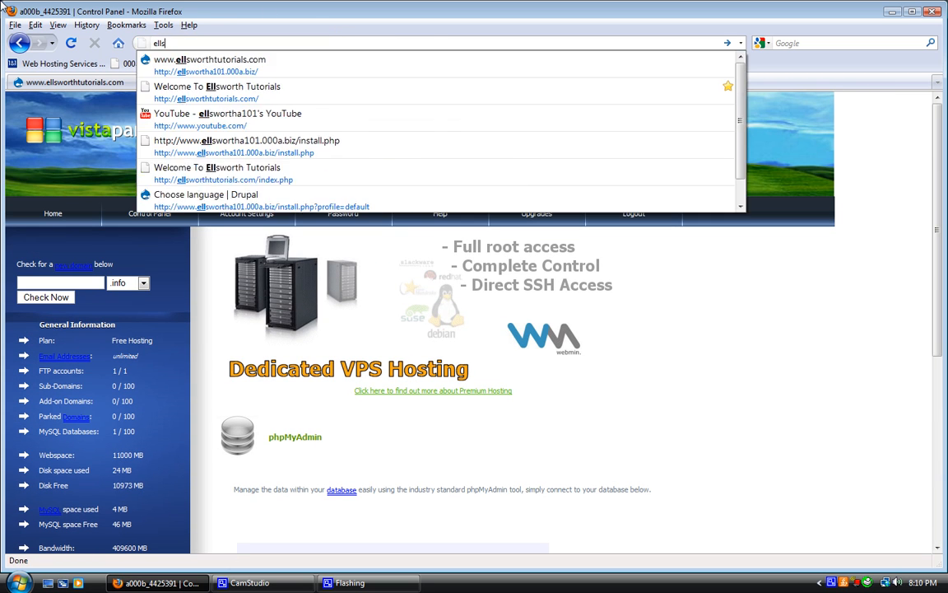